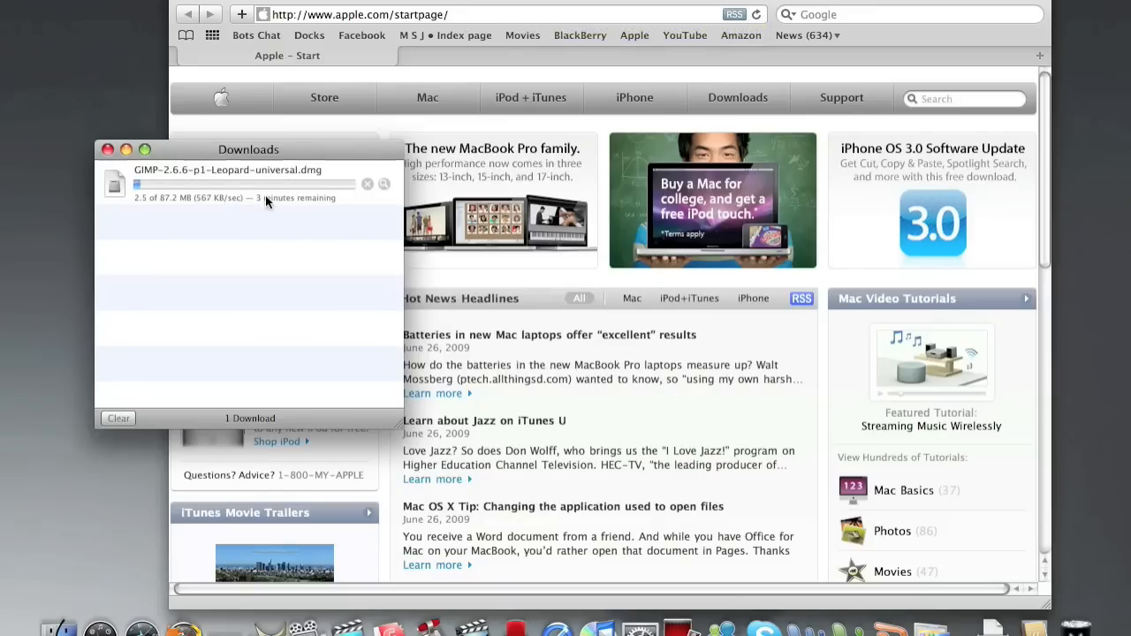
Stop the in-progress GIMP dmg download and close Safari's Downloads window
left_click(367, 183)
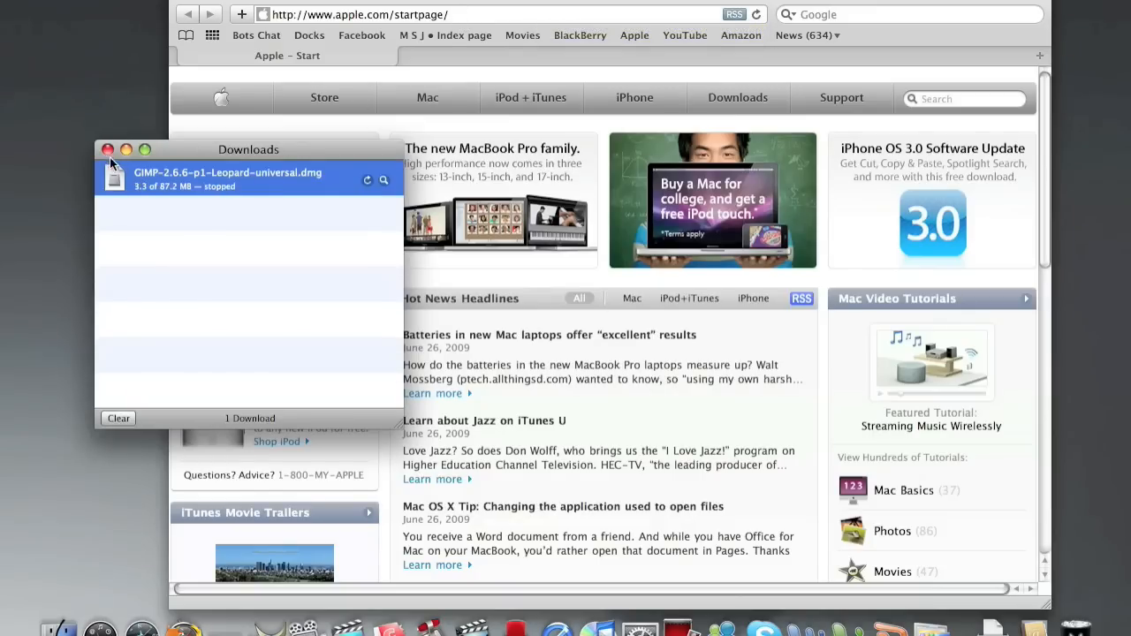
left_click(108, 149)
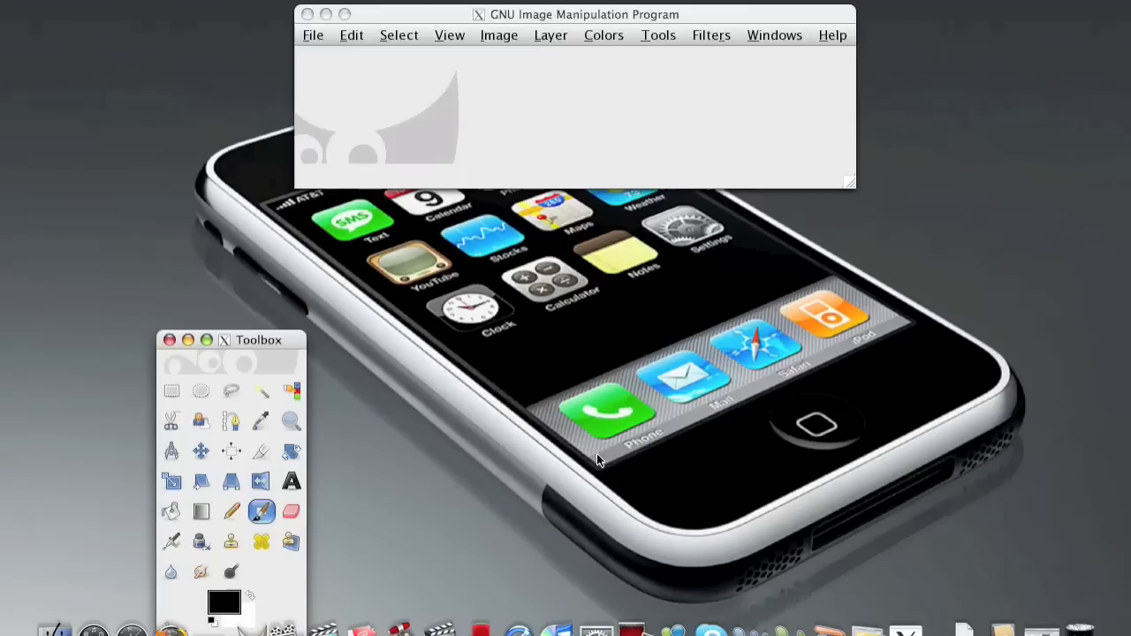
mouse_move(243, 349)
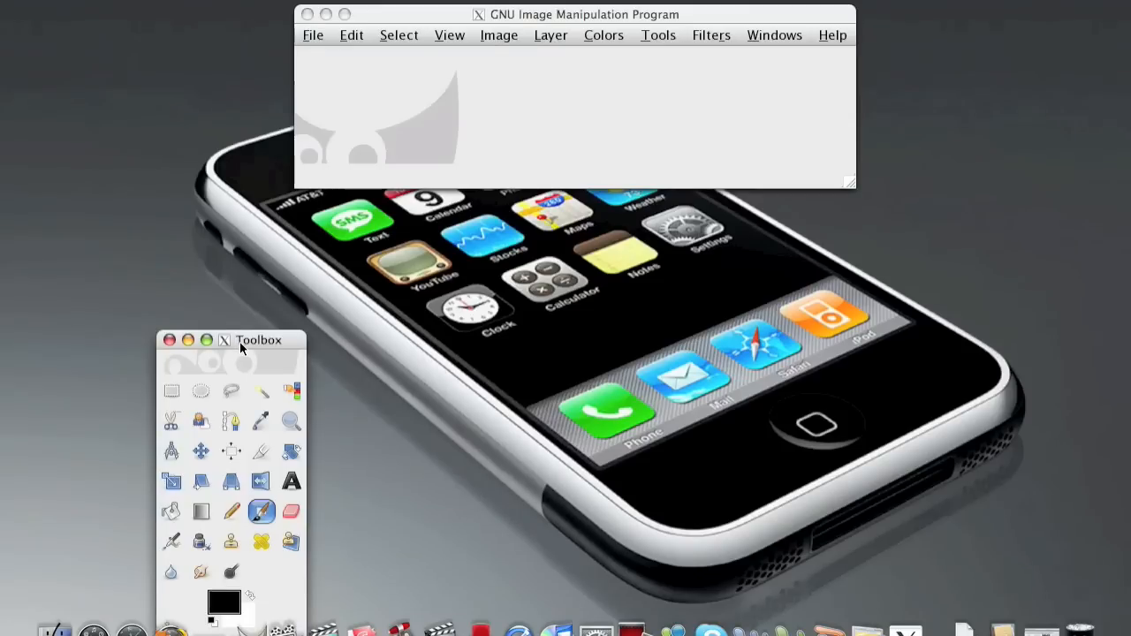
Move the Toolbox to the upper left and choose File > Open
left_click_drag(258, 339, 207, 47)
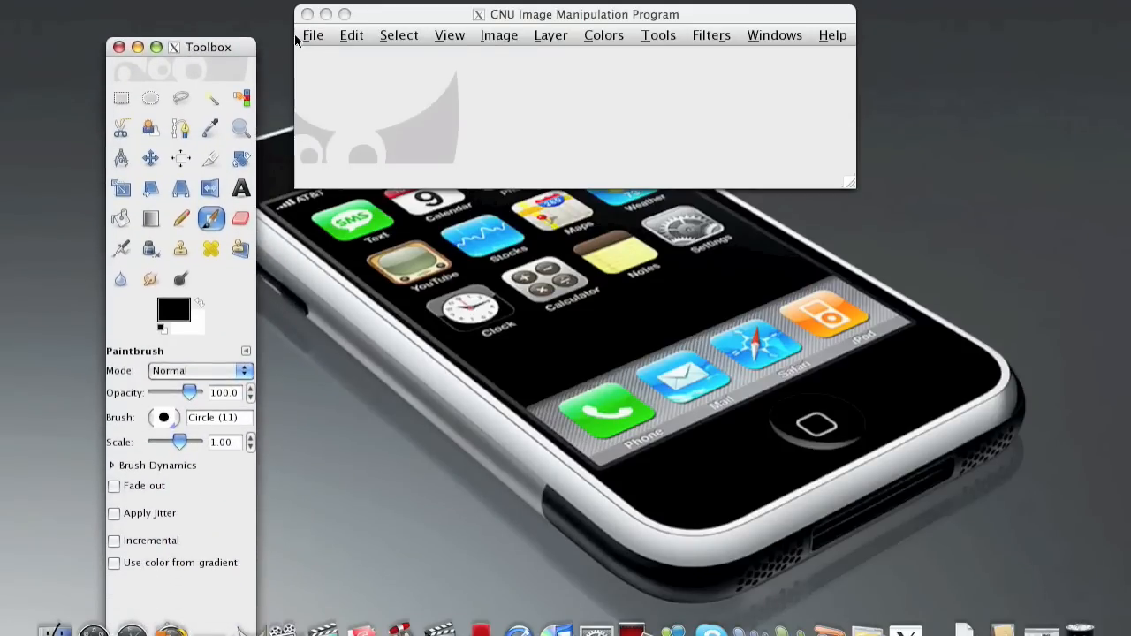
left_click(312, 34)
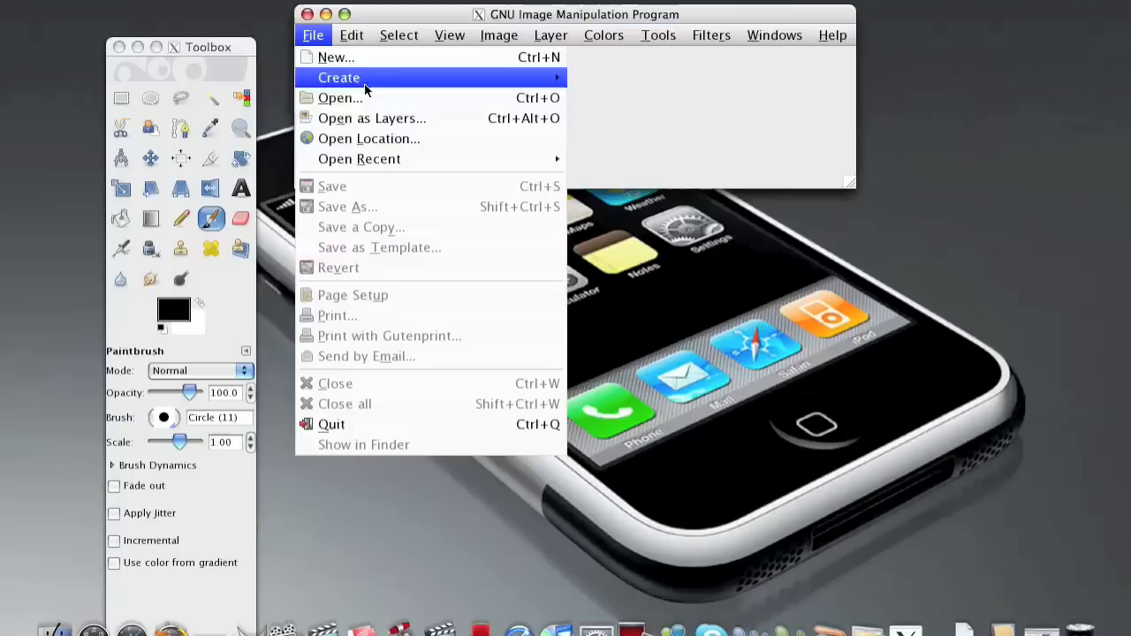
left_click(341, 97)
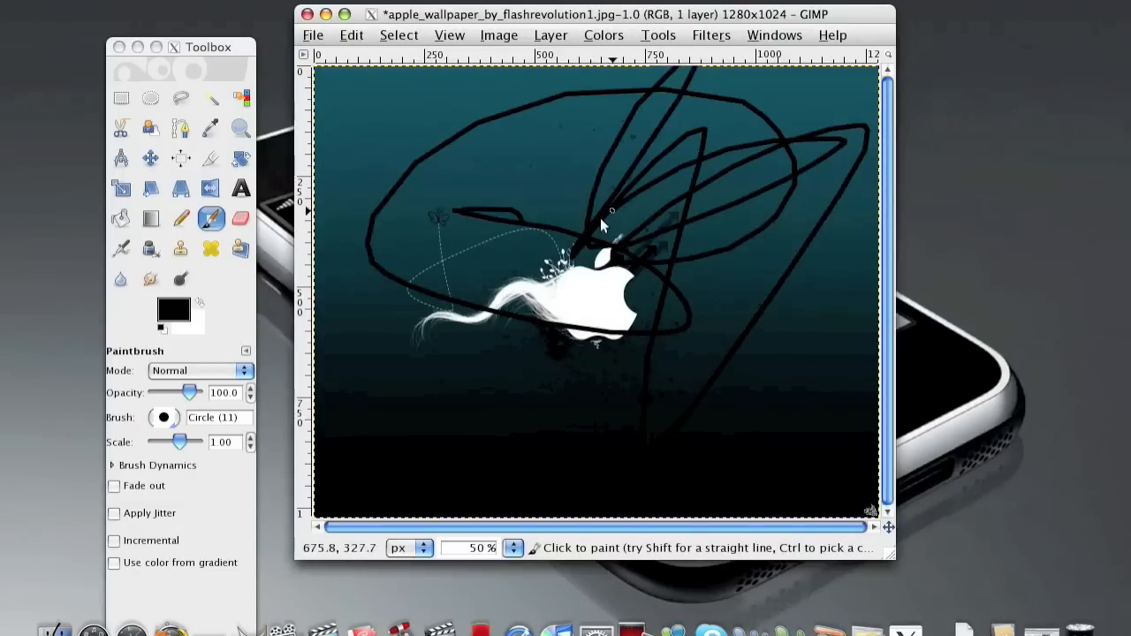
Paint a black brush mark on the apple wallpaper
left_click(179, 98)
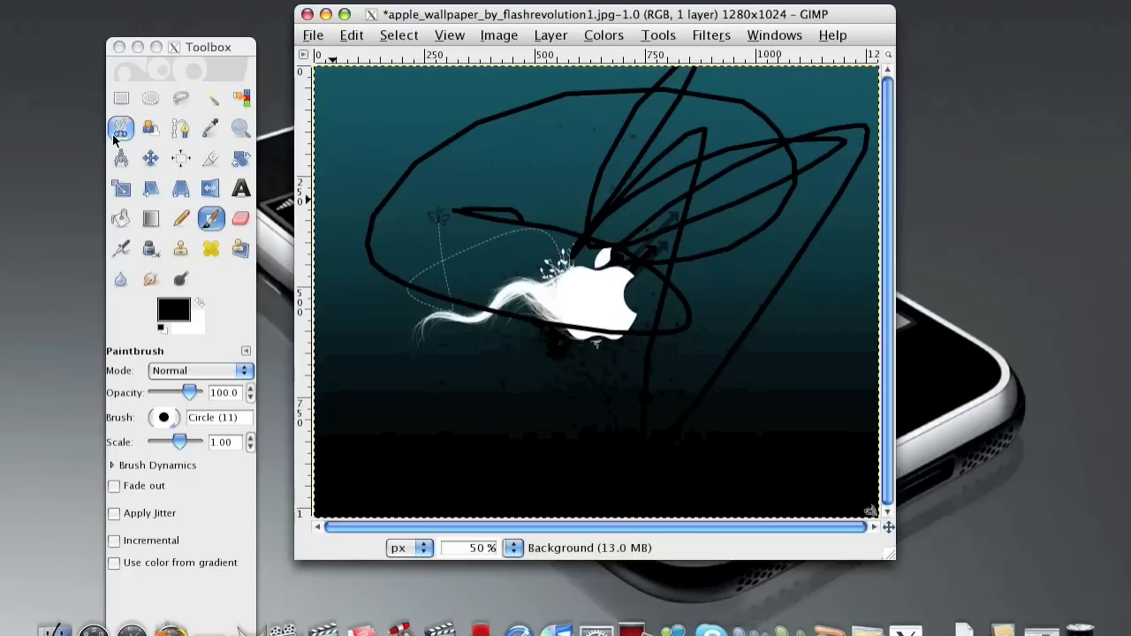
mouse_move(150, 127)
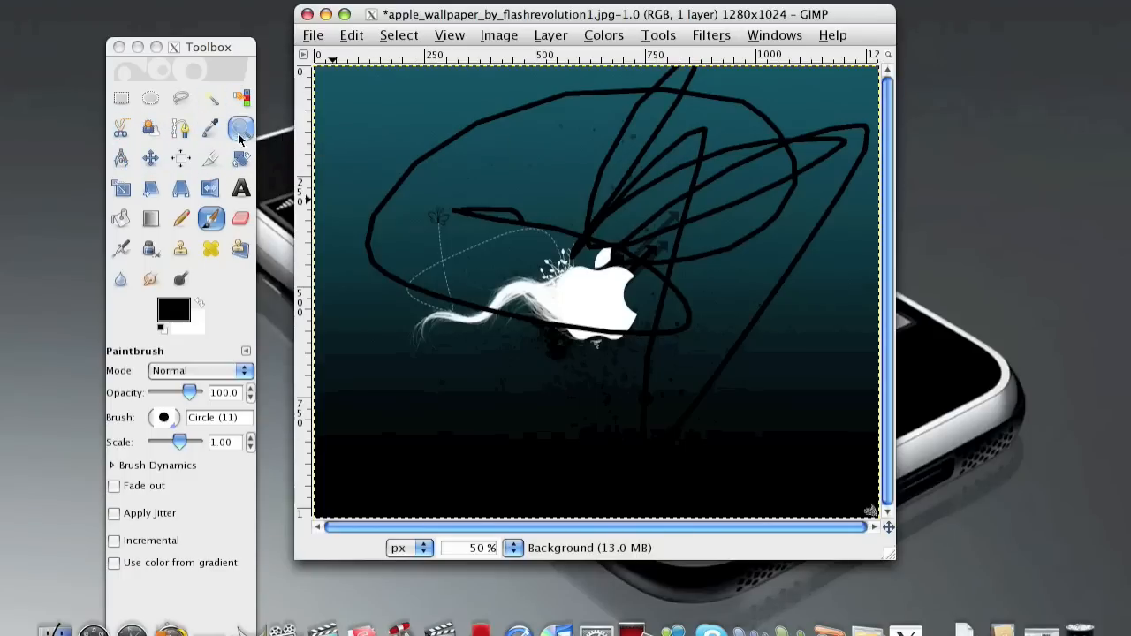
mouse_move(210, 163)
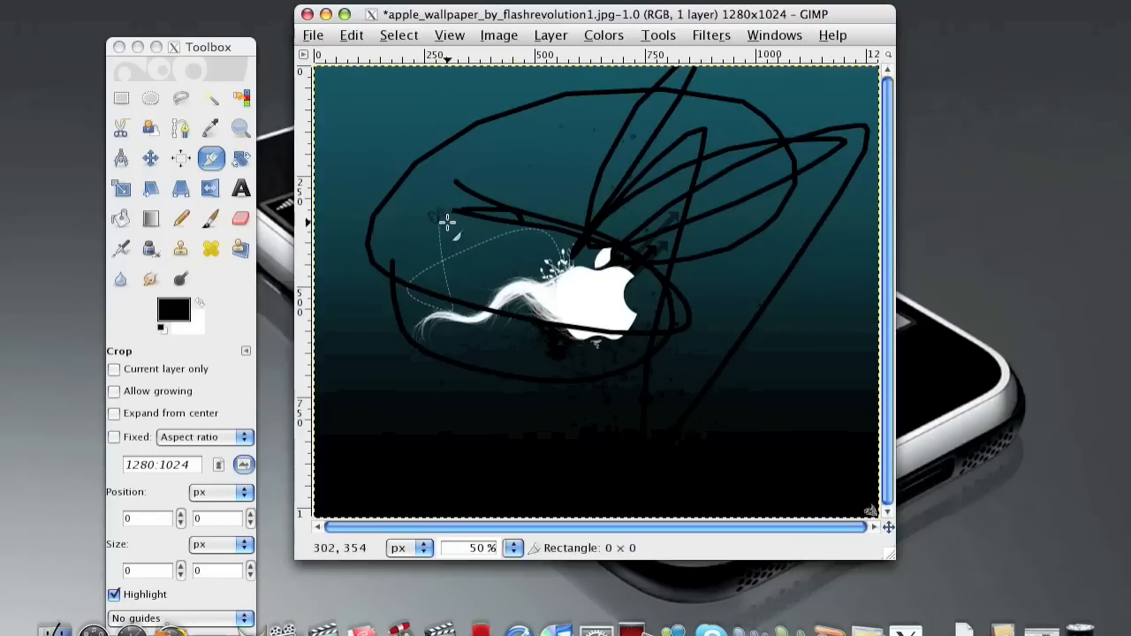
Crop the wallpaper to a 660×390 area around the apple logo
left_click_drag(451, 228, 738, 384)
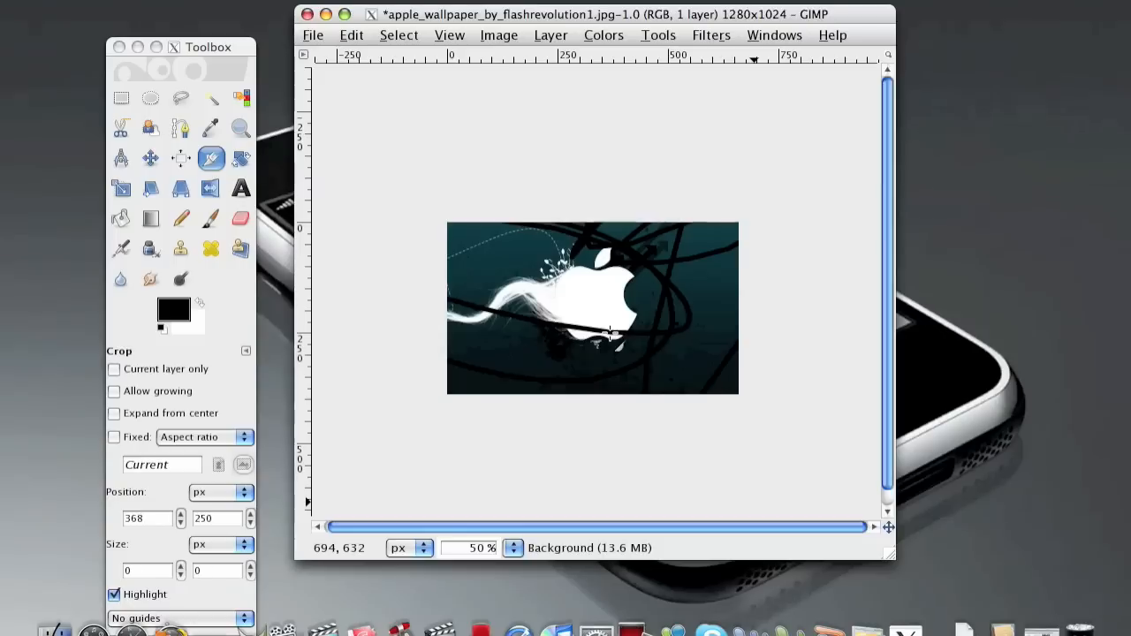
left_click(609, 334)
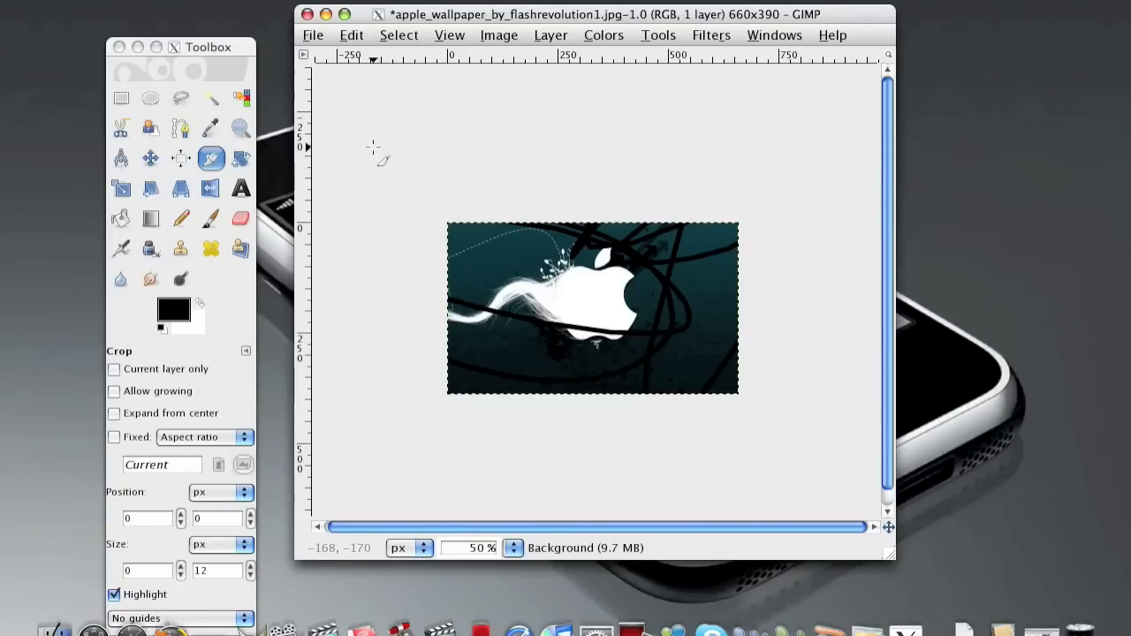
mouse_move(474, 283)
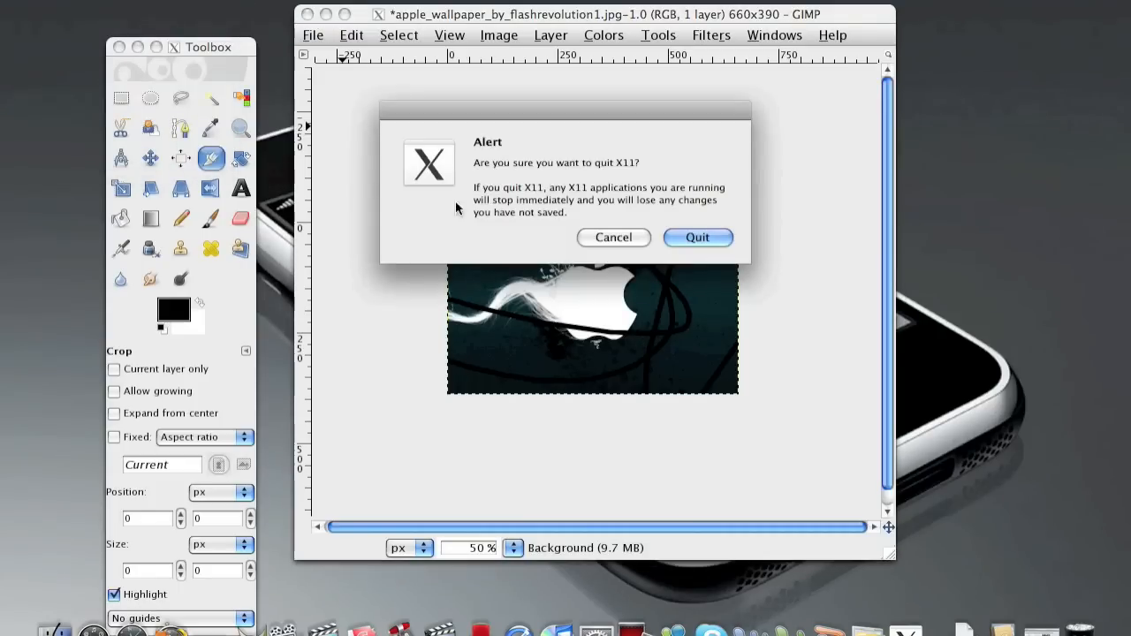
Confirm quitting X11, closing GIMP and the cropped wallpaper
left_click(697, 237)
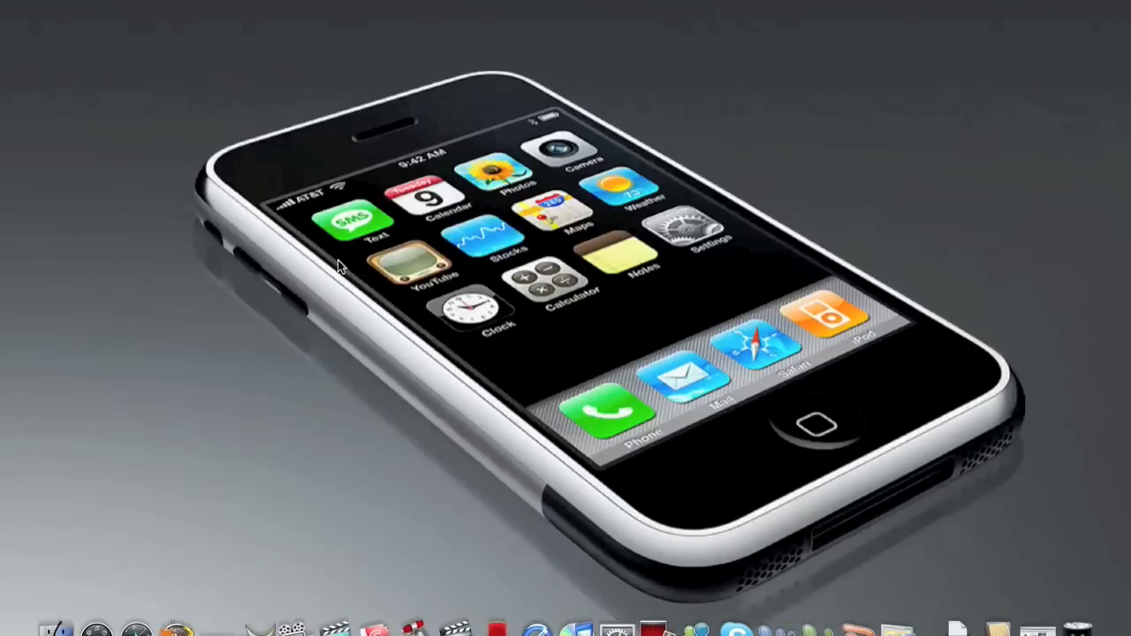
mouse_move(433, 133)
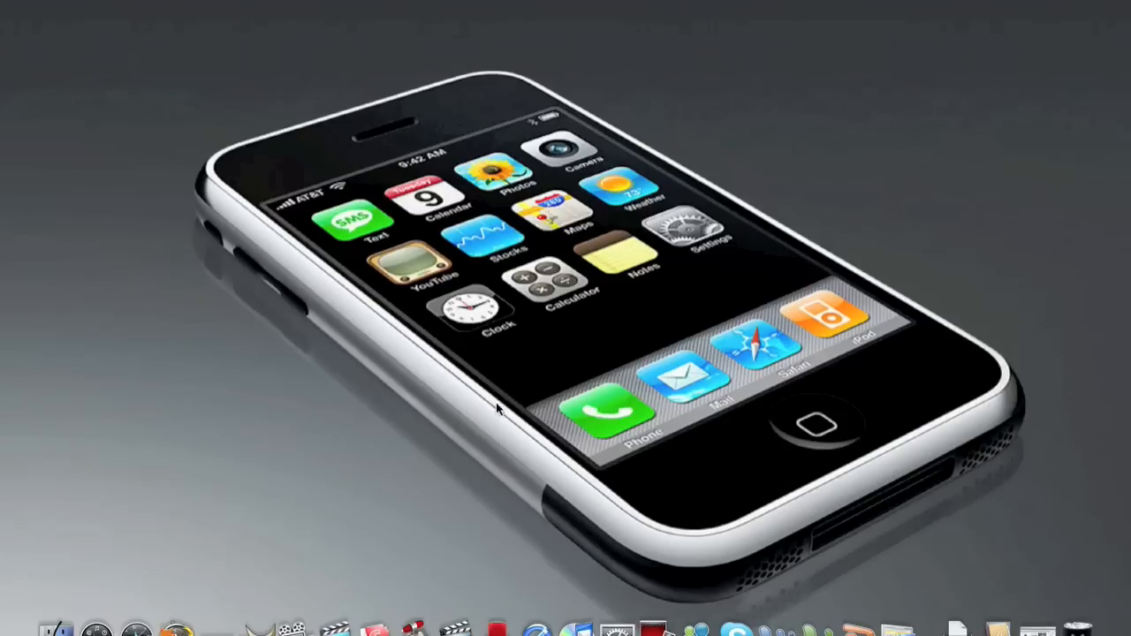
mouse_move(174, 458)
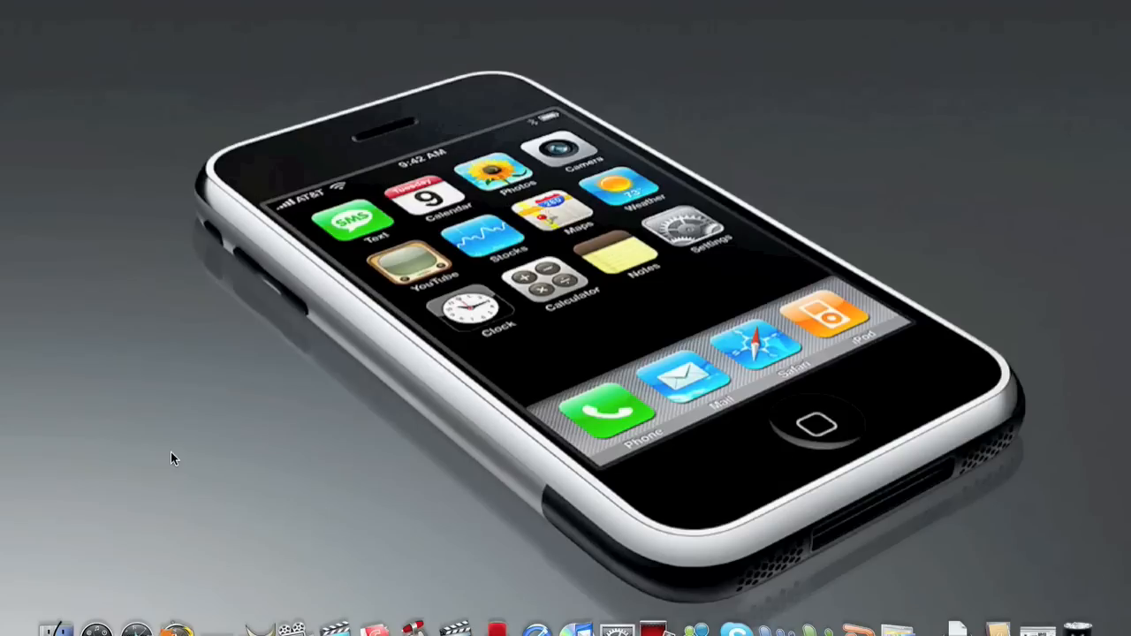